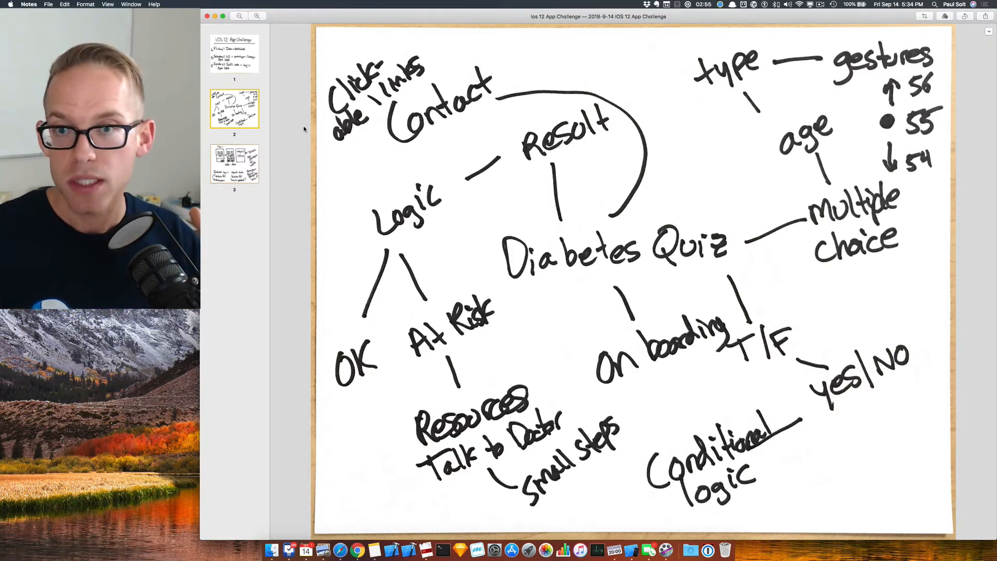
Switch Safari from the Sketch site to the Apple Developer Xcode page
click(234, 163)
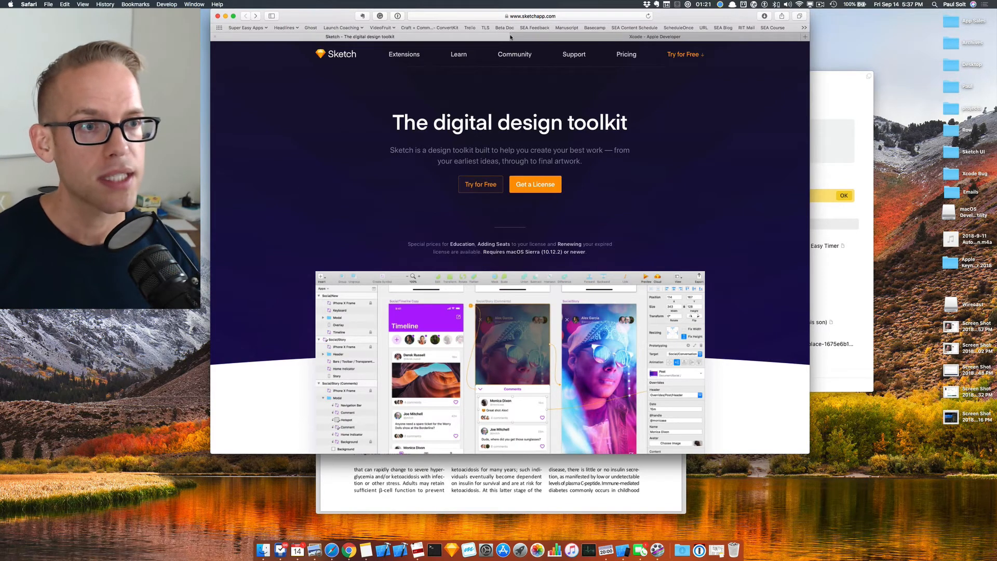
click(531, 15)
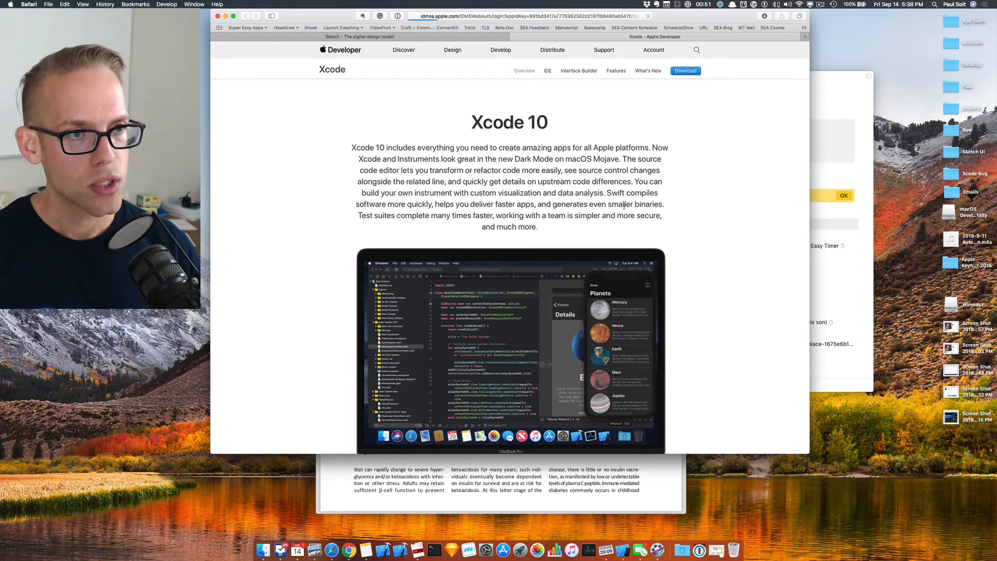
Request the Xcode 10 download and sign in to the Apple Developer account
click(684, 71)
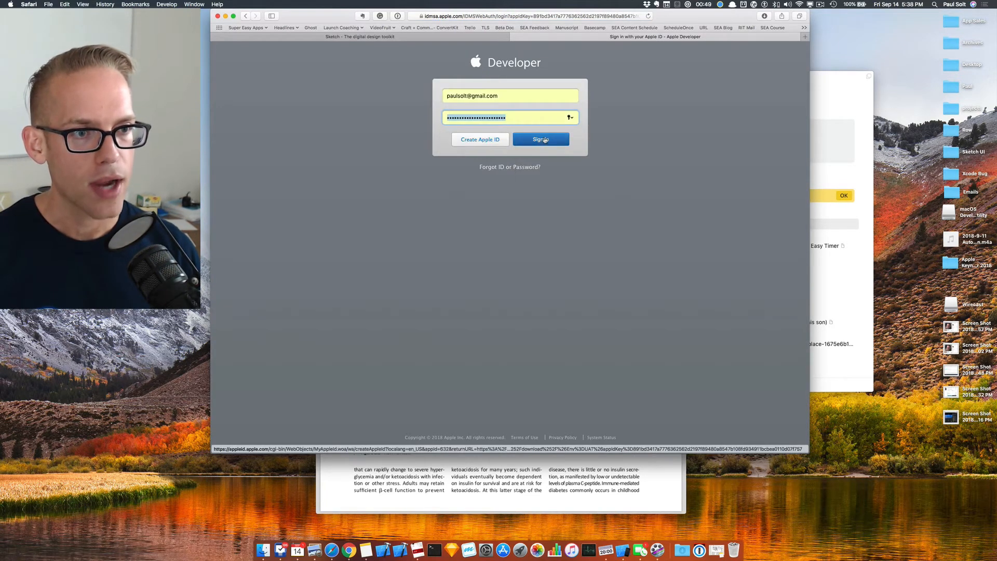
click(541, 139)
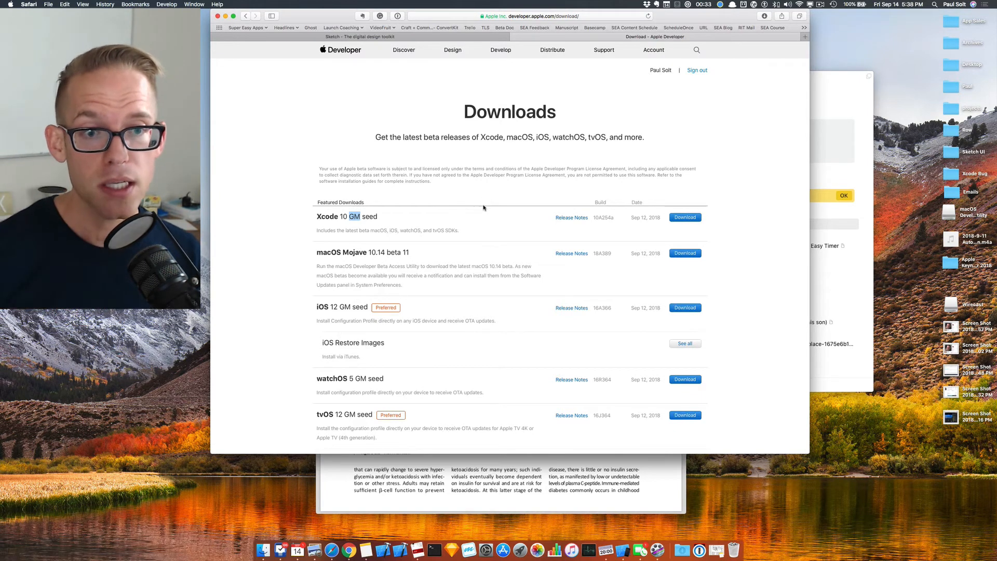
mouse_move(349, 550)
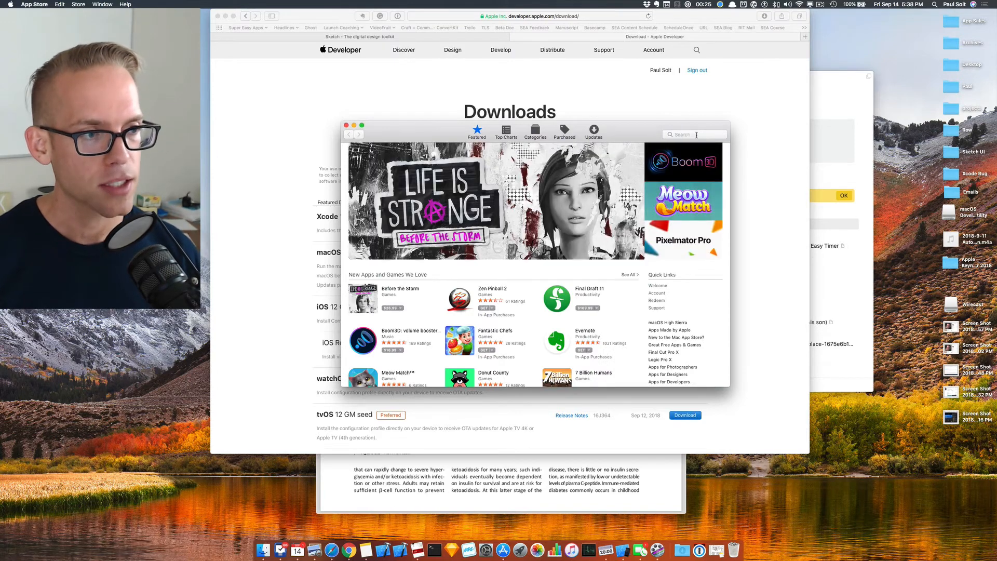
Search the App Store for 'xcode' and open the Xcode 9.4.1 result
text(xcode 1)
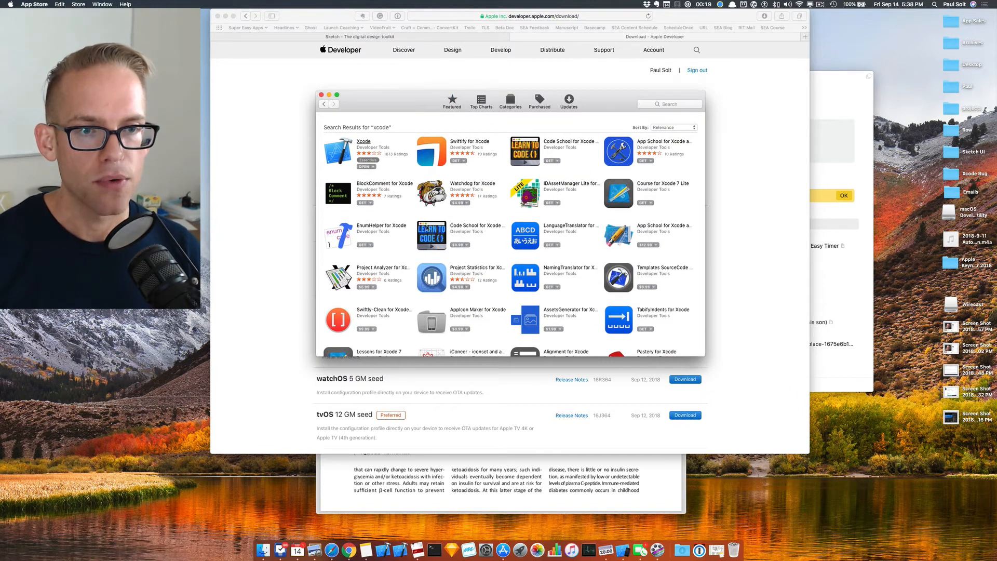
click(364, 141)
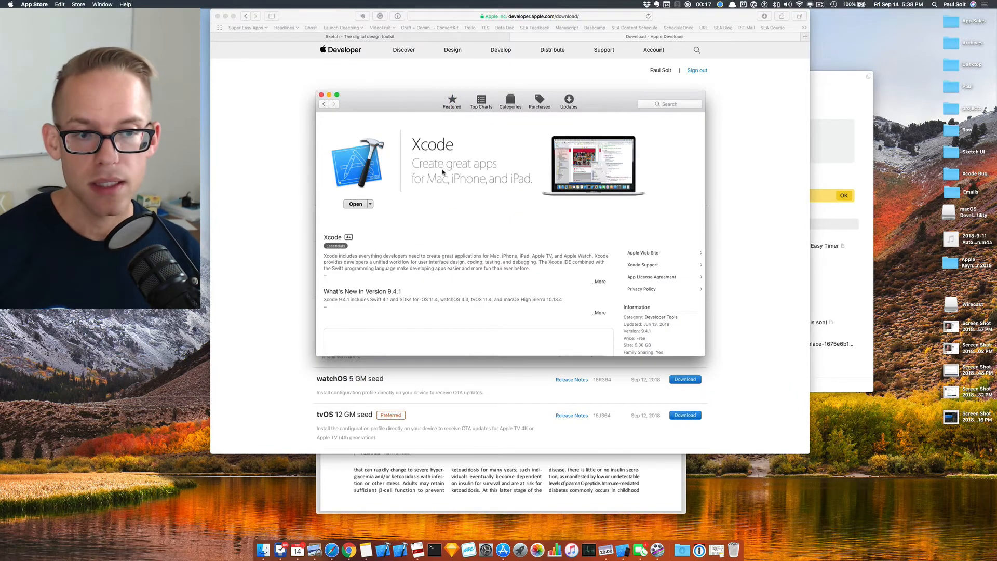